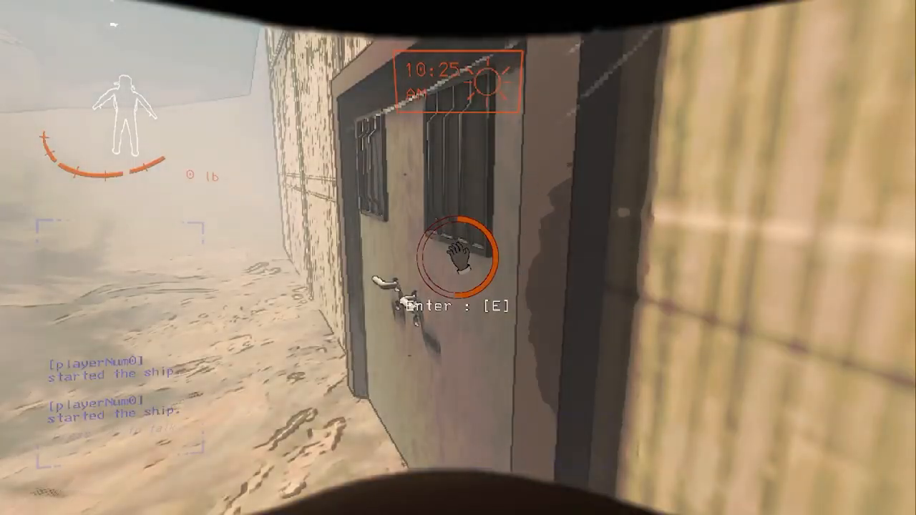
pyautogui.press('e')
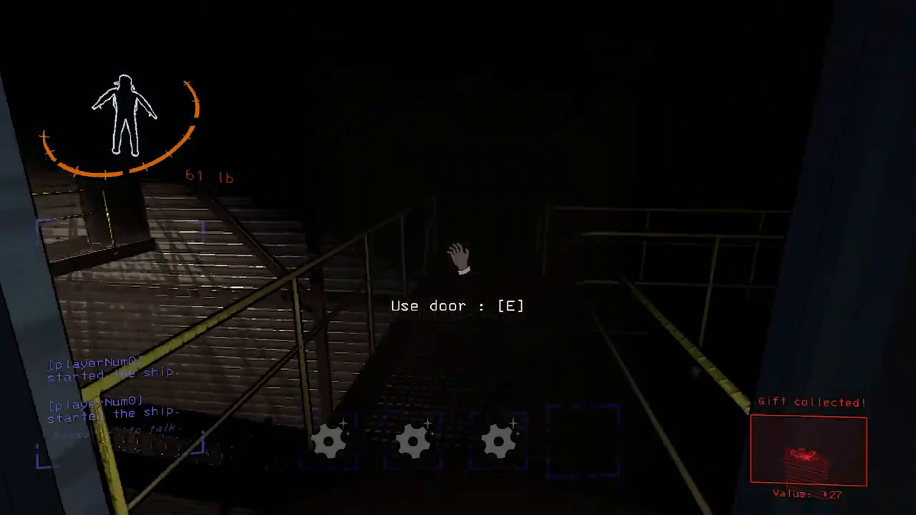
pyautogui.press('e')
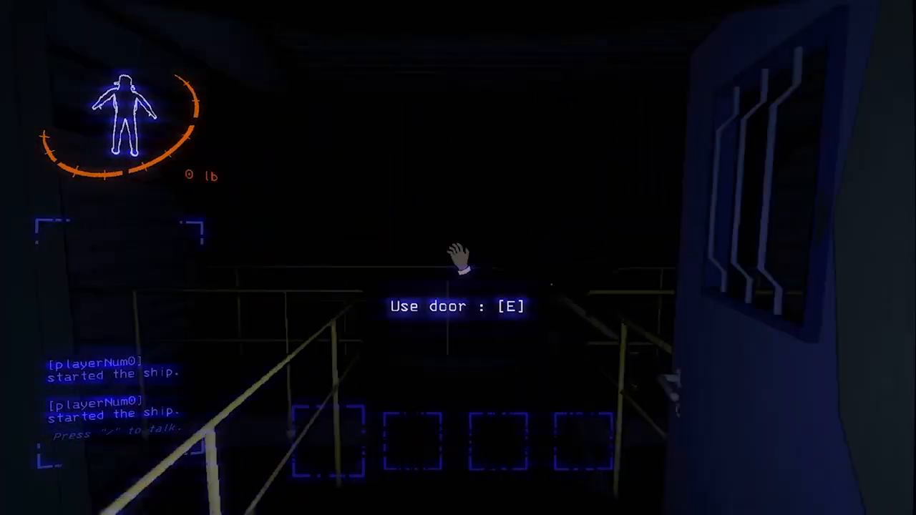
pyautogui.press('e')
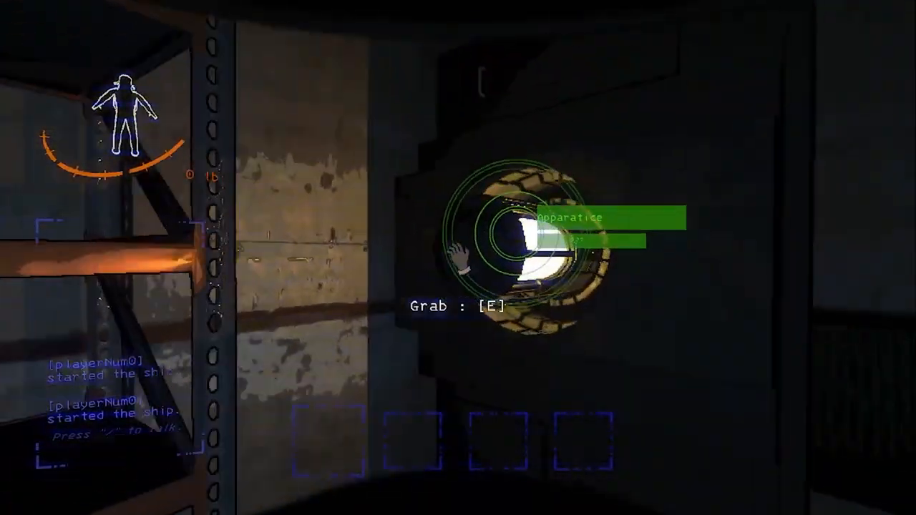
pyautogui.press('e')
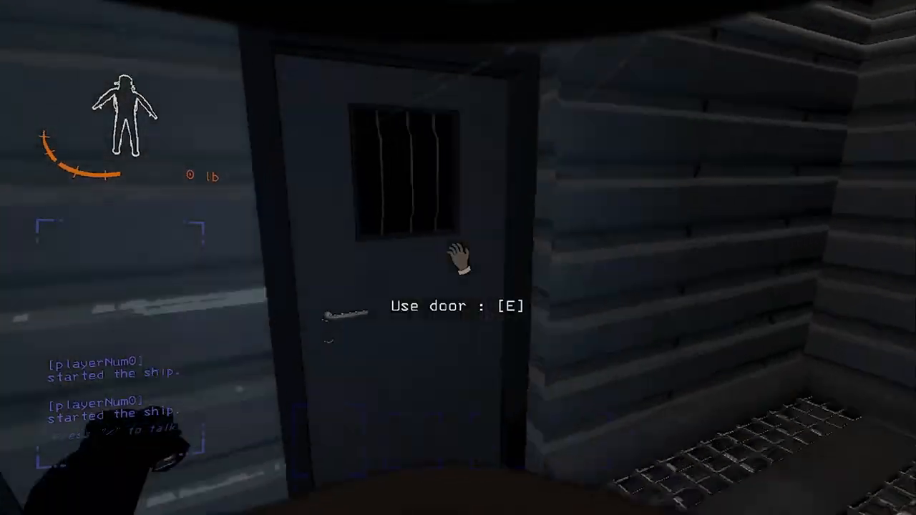
pyautogui.press('e')
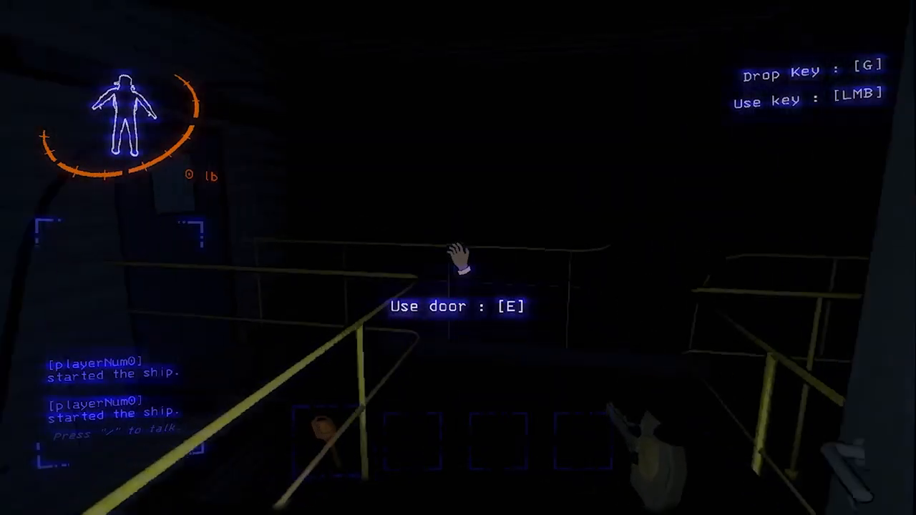
pyautogui.press('e')
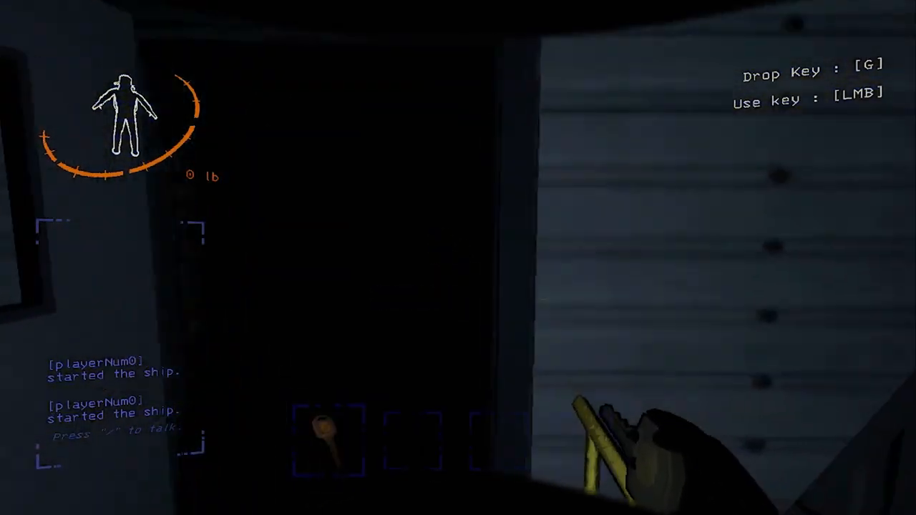